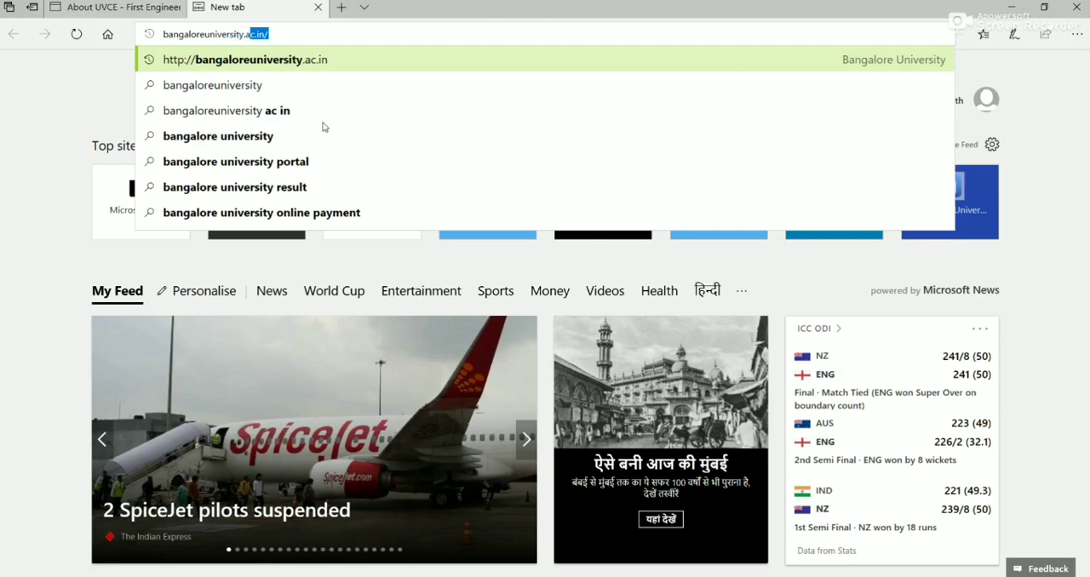
Open bangaloreuniversity.ac.in in Edge and continue to its Online Payment Portal.
{"action": "left_click", "coordinate": [246, 59]}
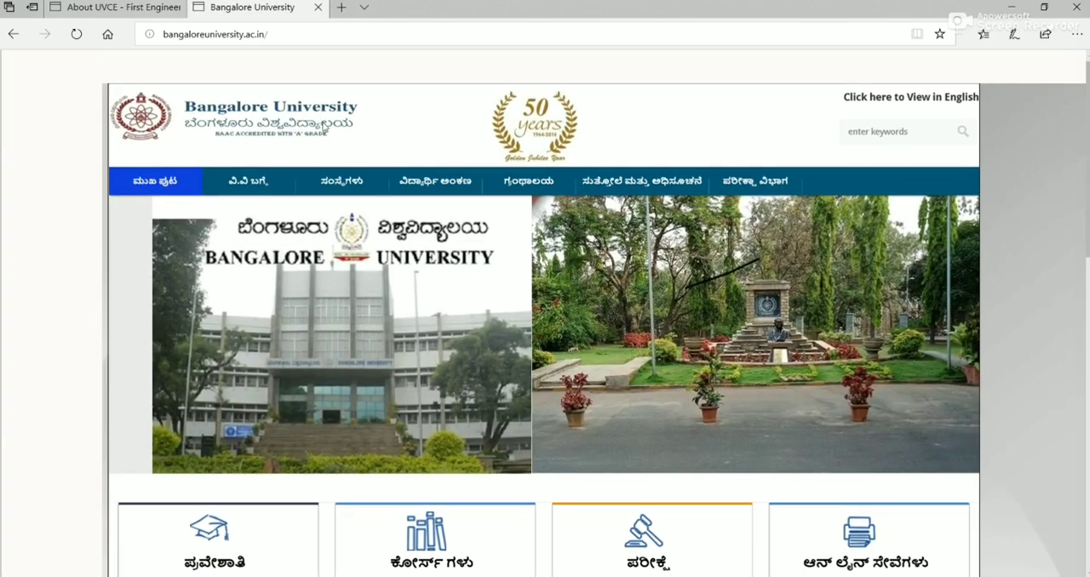
{"action": "scroll", "scroll_direction": "down", "scroll_amount": 3}
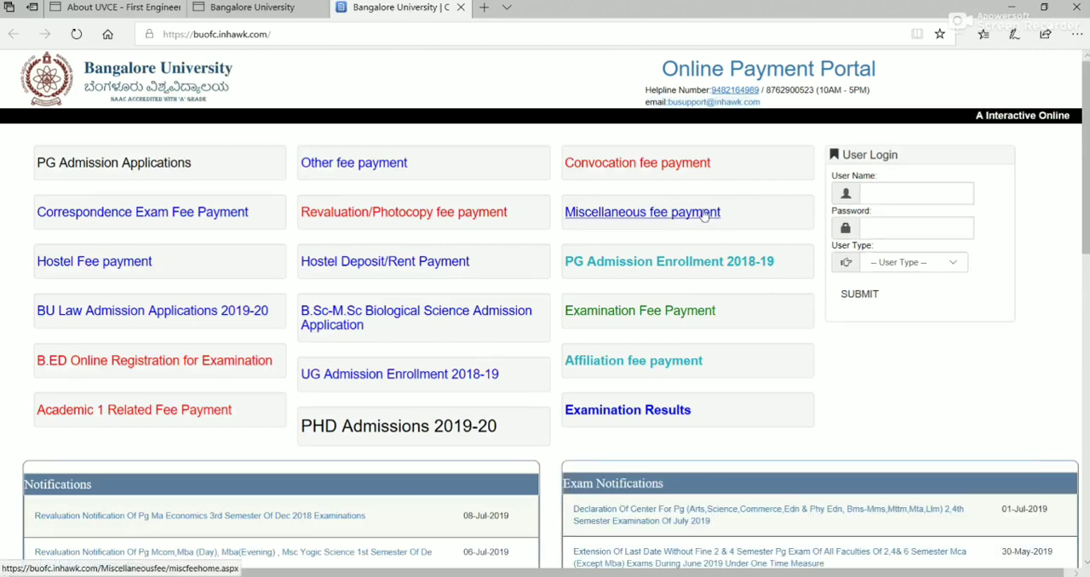
Open Miscellaneous fee payment and start the online Miscellaneous Fee payment form.
{"action": "left_click", "coordinate": [641, 212]}
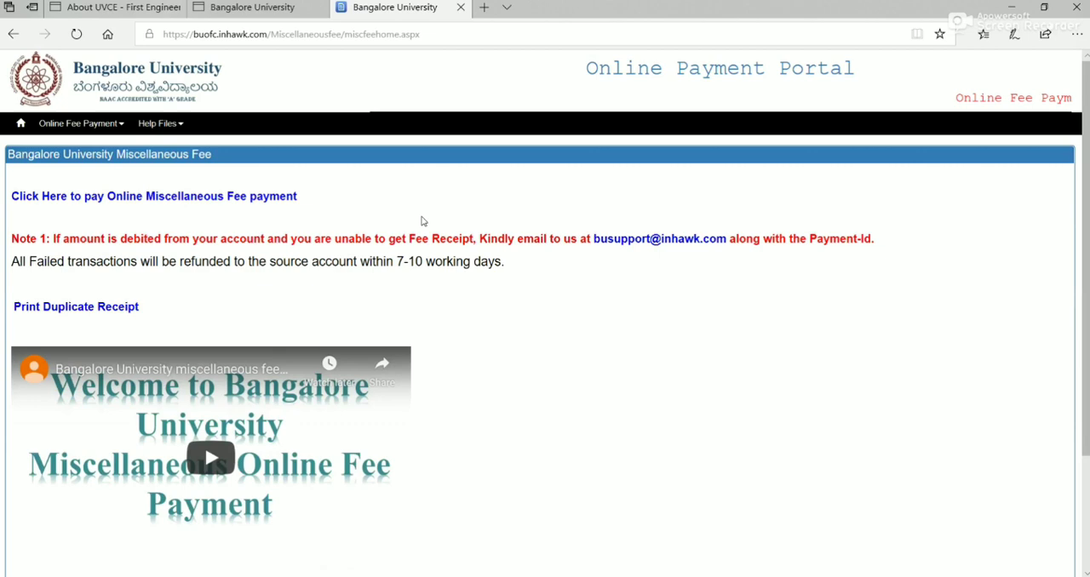
{"action": "left_click", "coordinate": [154, 196]}
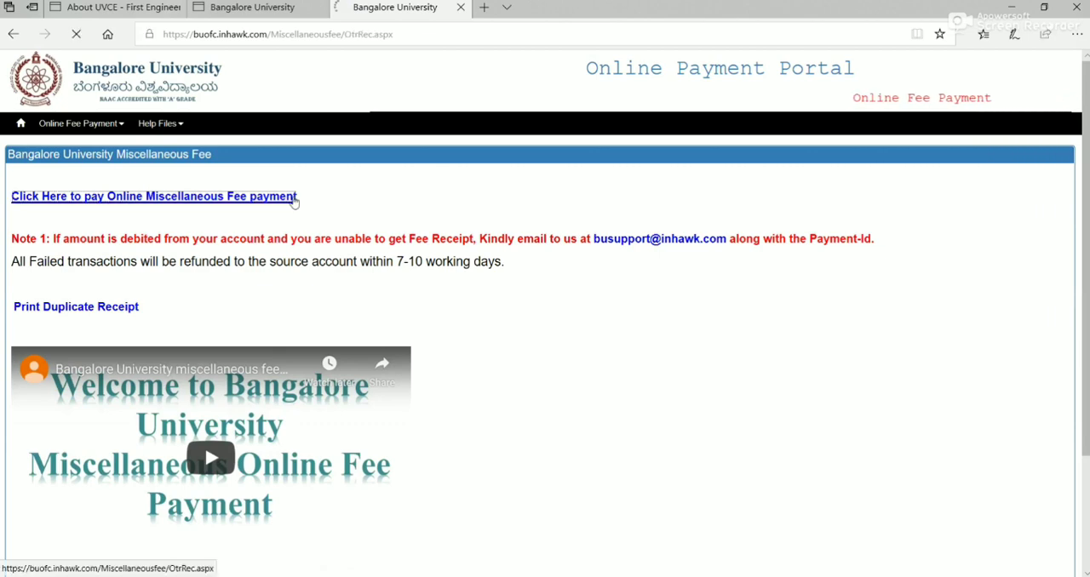
{"action": "left_click", "coordinate": [153, 196]}
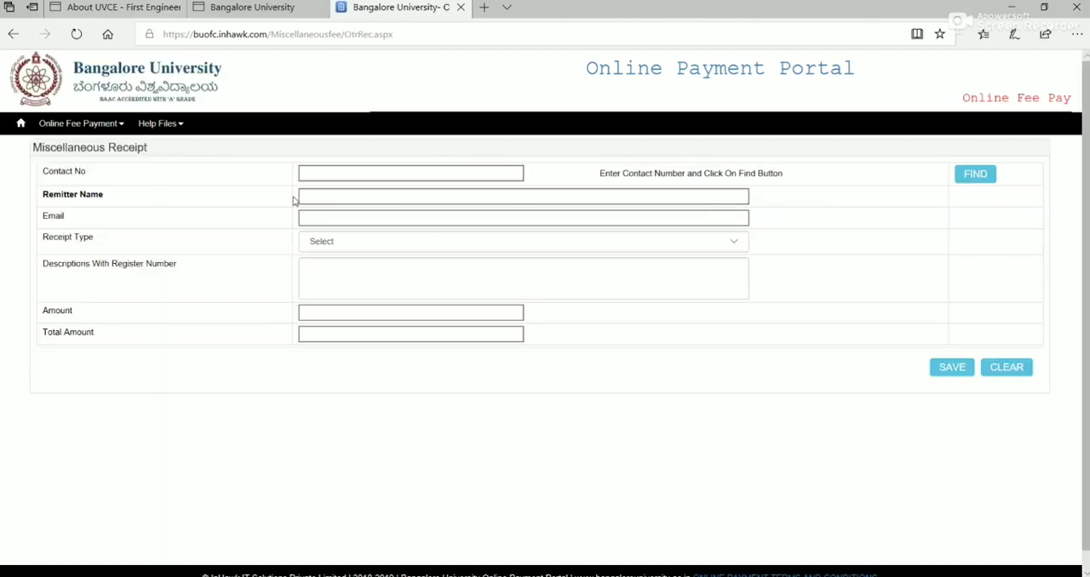
Enter contact number 990950, remitter name as in the 12th marks card, and the suggested email.
{"action": "left_click", "coordinate": [409, 173]}
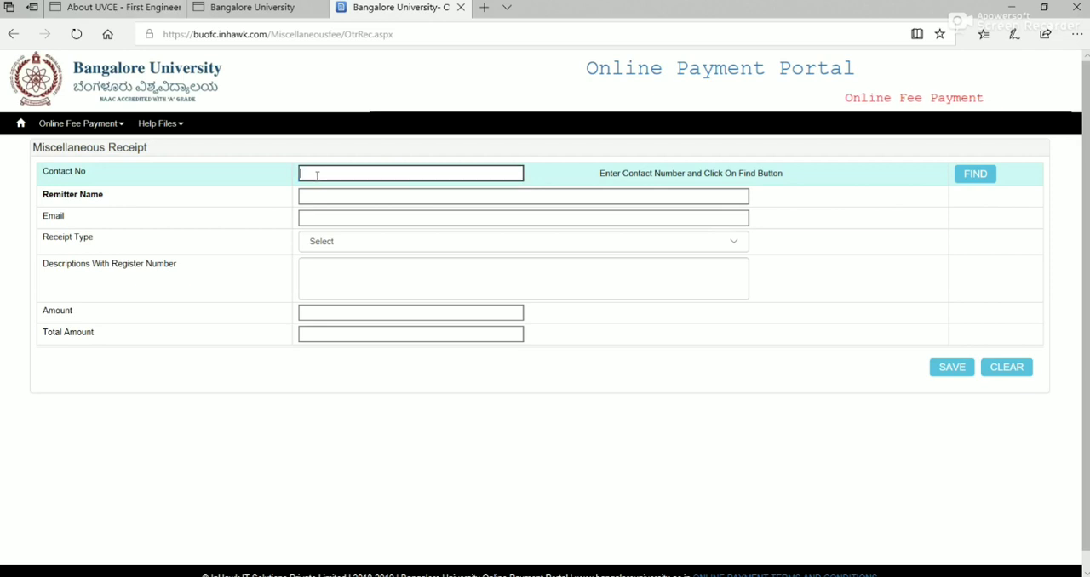
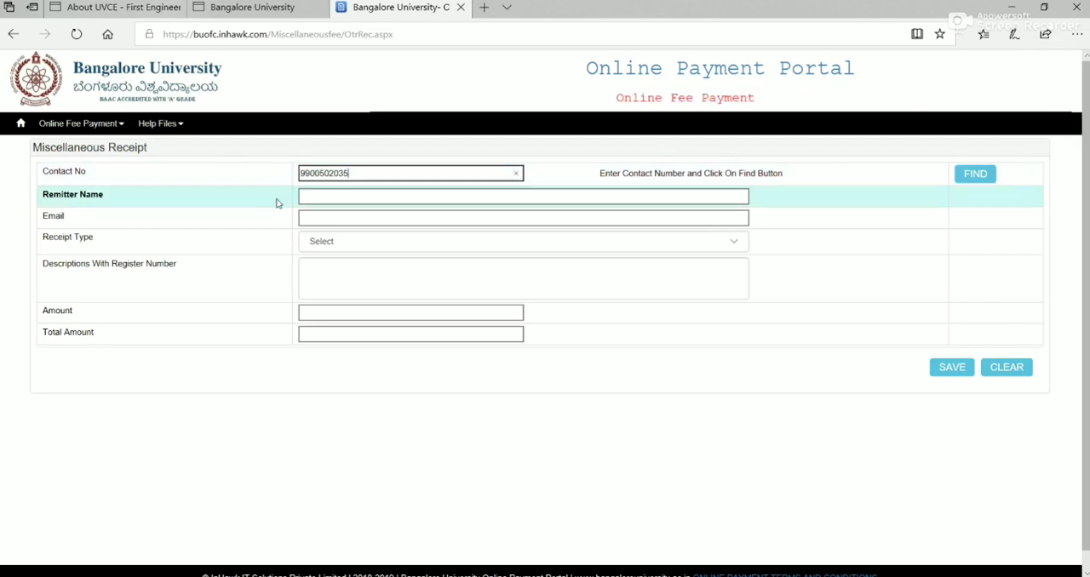
{"action": "left_click", "coordinate": [975, 173]}
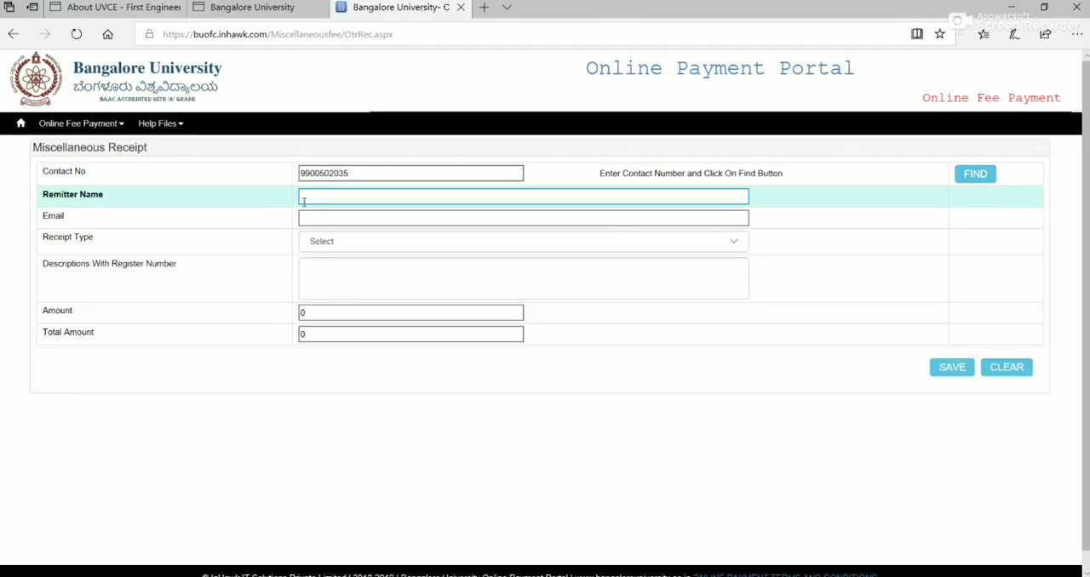
{"action": "type", "text": "S"}
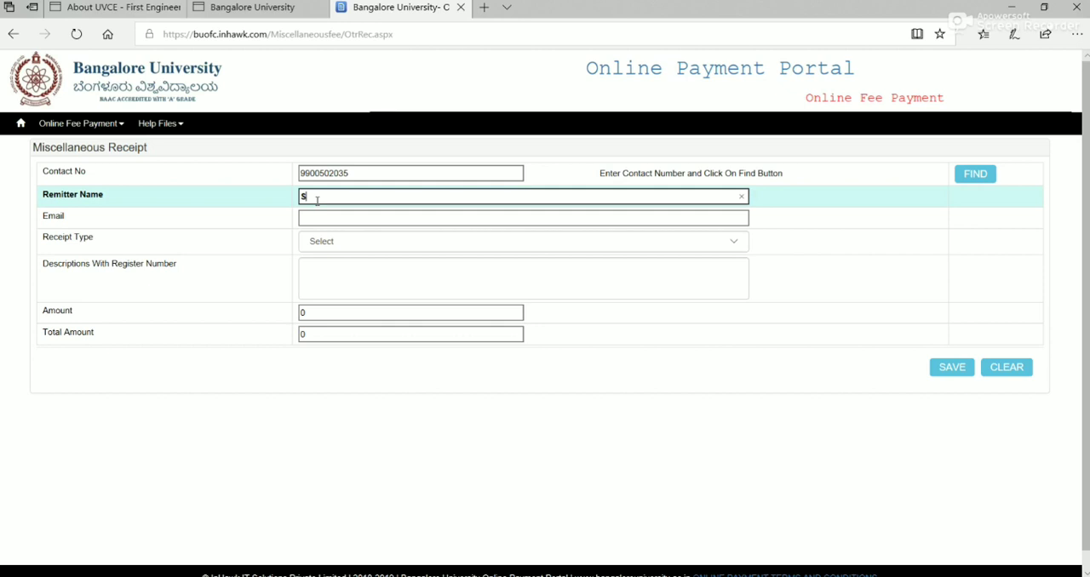
{"action": "type", "text": "TUDENT NAME AS IN"}
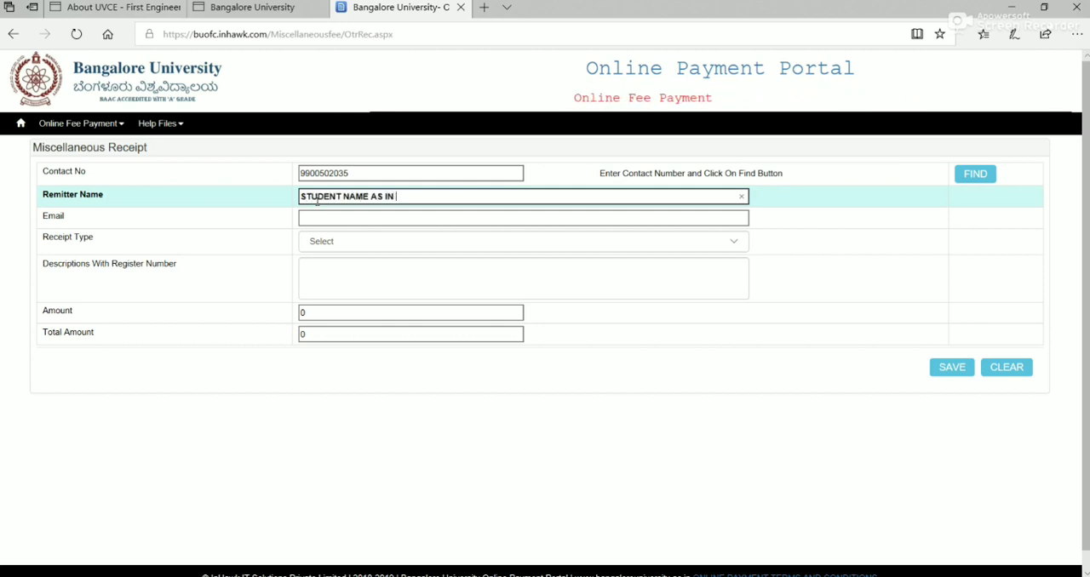
{"action": "type", "text": "12TH MA"}
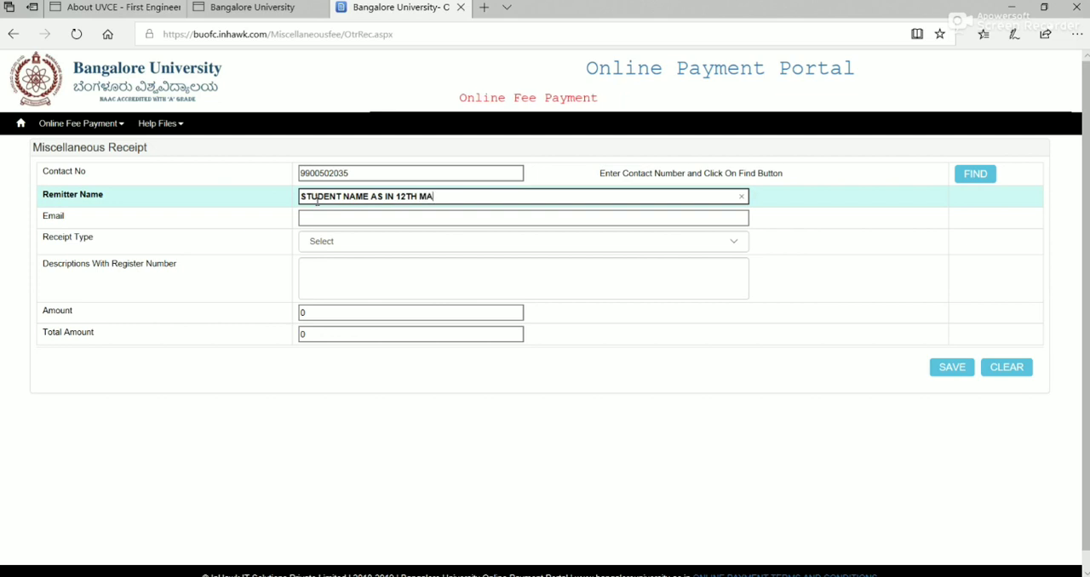
{"action": "type", "text": "RKS CARD"}
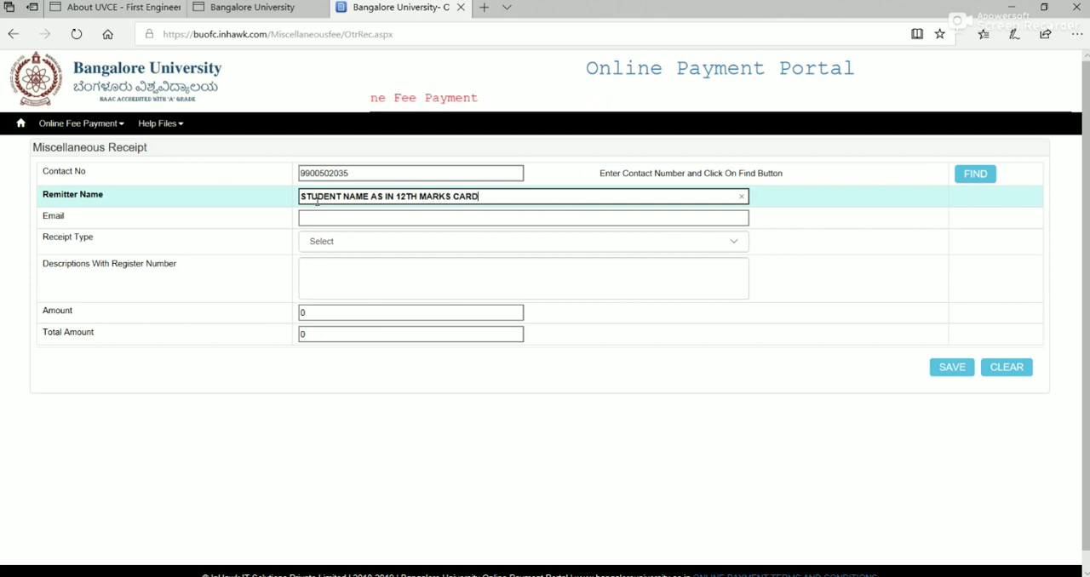
{"action": "left_click", "coordinate": [522, 218]}
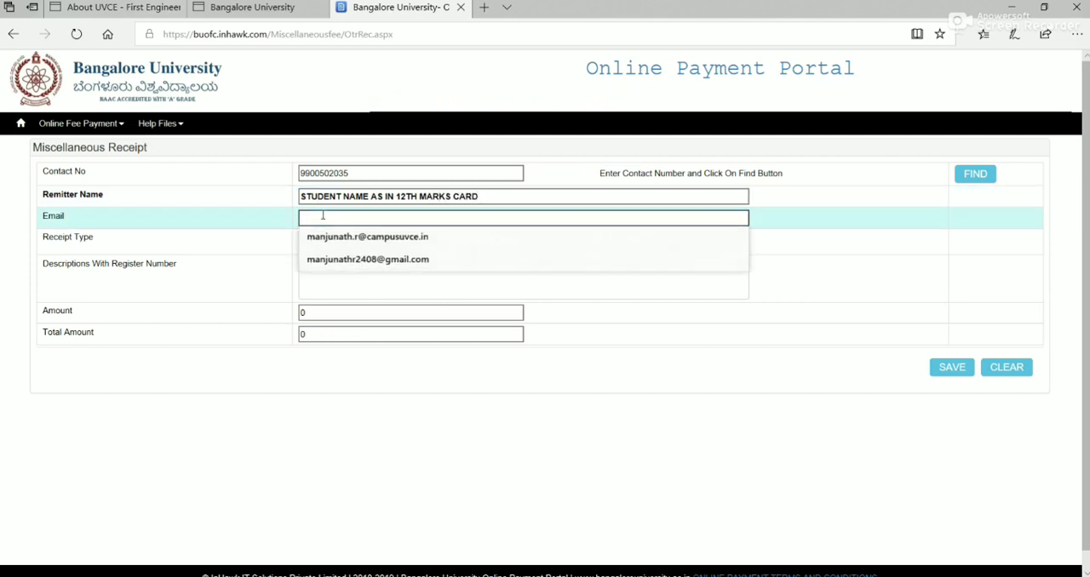
{"action": "left_click", "coordinate": [367, 237]}
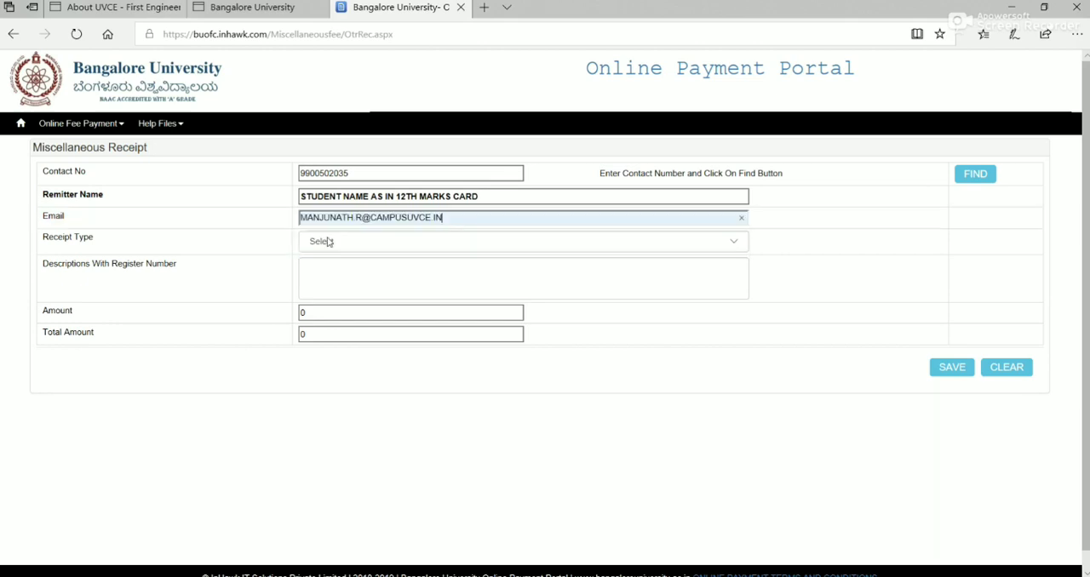
Choose B.Tech/B.Arch Admission Annual Fee, describe it as UVCE-ECE CET 2018, and set amount 12500.
{"action": "left_click", "coordinate": [522, 241]}
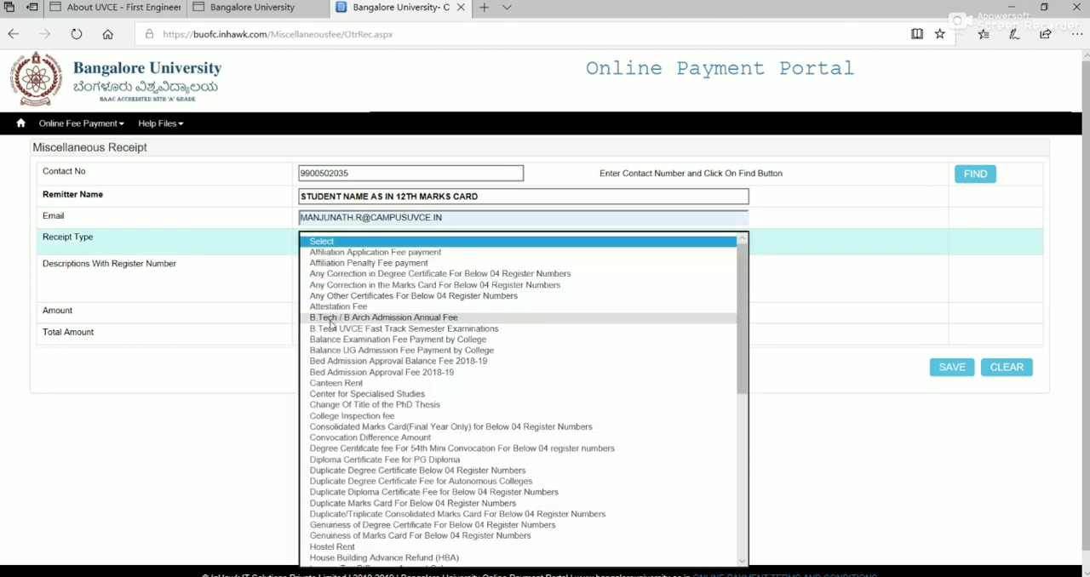
{"action": "left_click", "coordinate": [383, 317]}
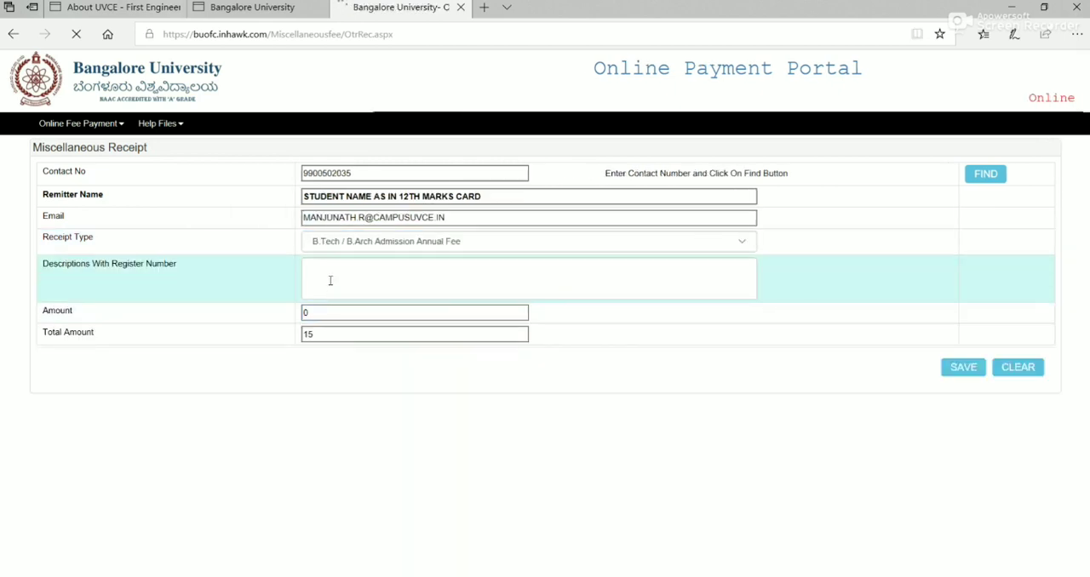
{"action": "type", "text": "UVC"}
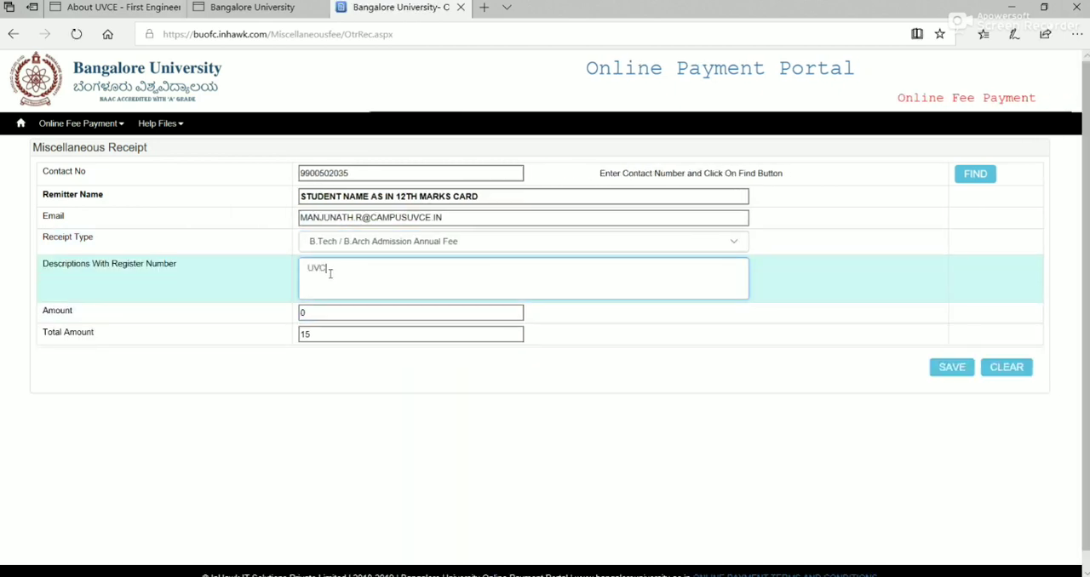
{"action": "type", "text": "E-ECE -"}
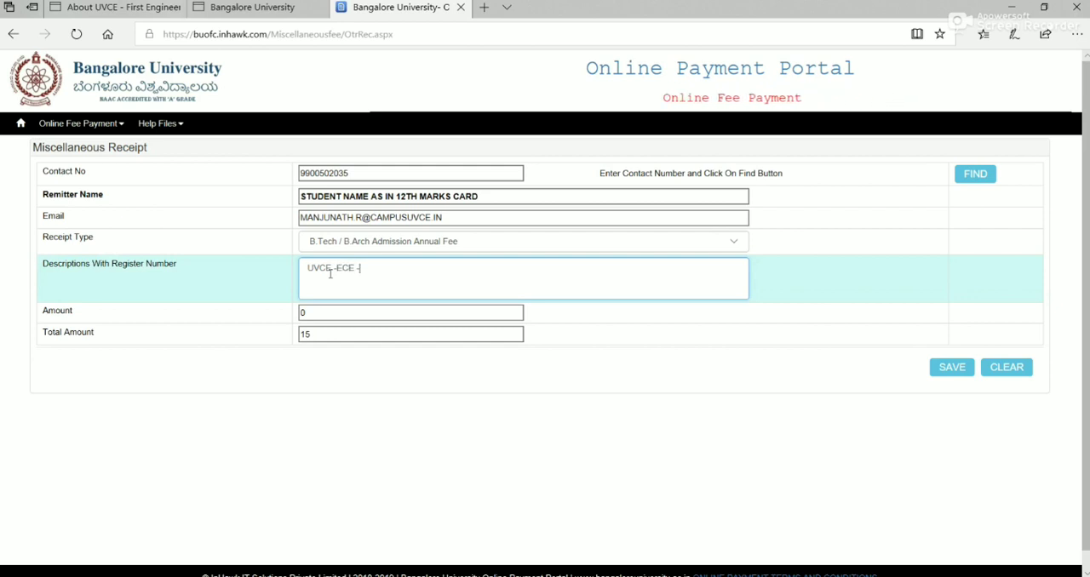
{"action": "type", "text": "CET"}
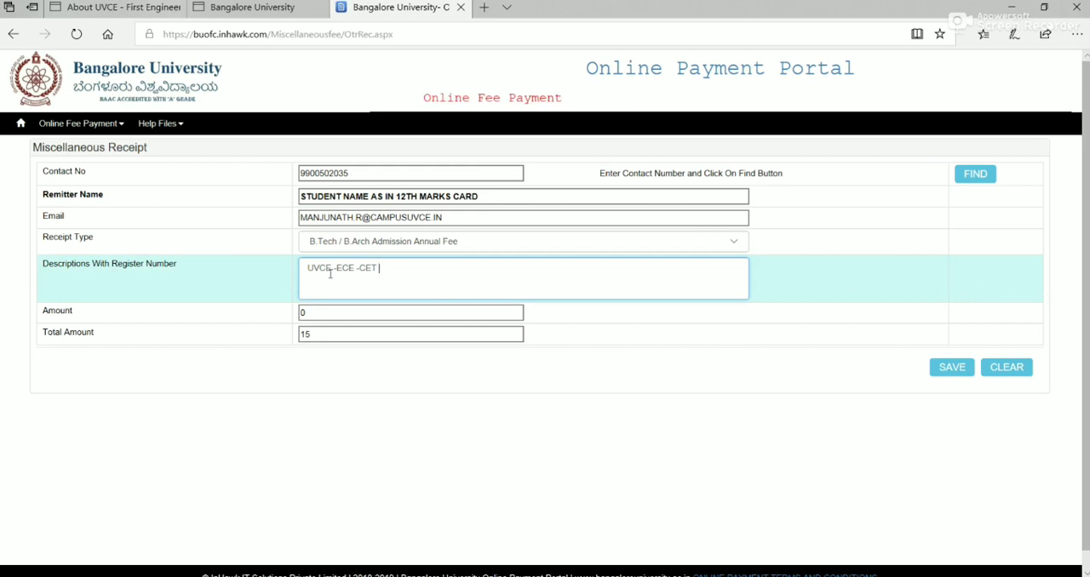
{"action": "type", "text": "2018"}
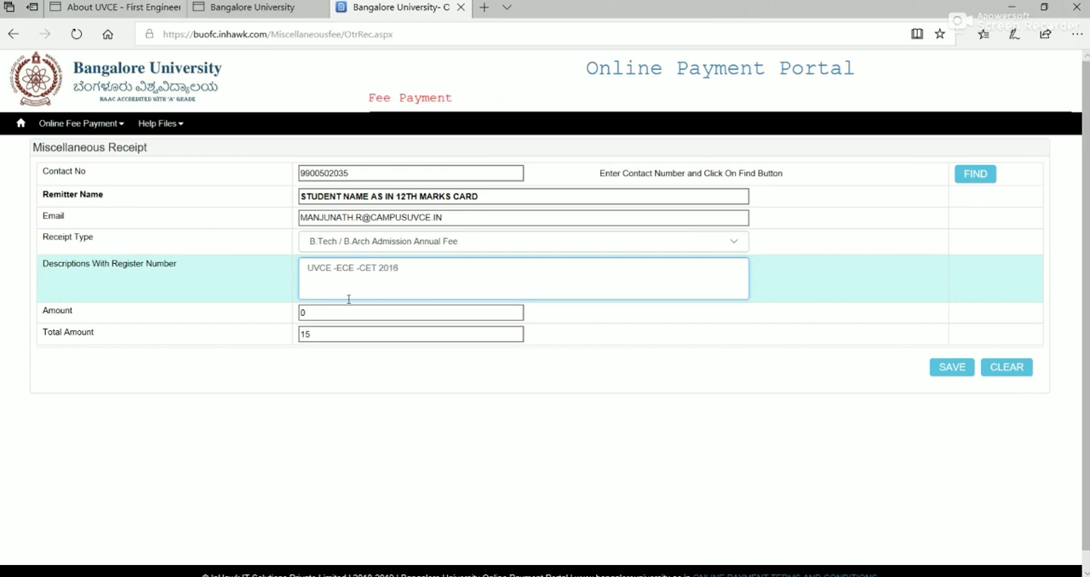
{"action": "left_click", "coordinate": [410, 312]}
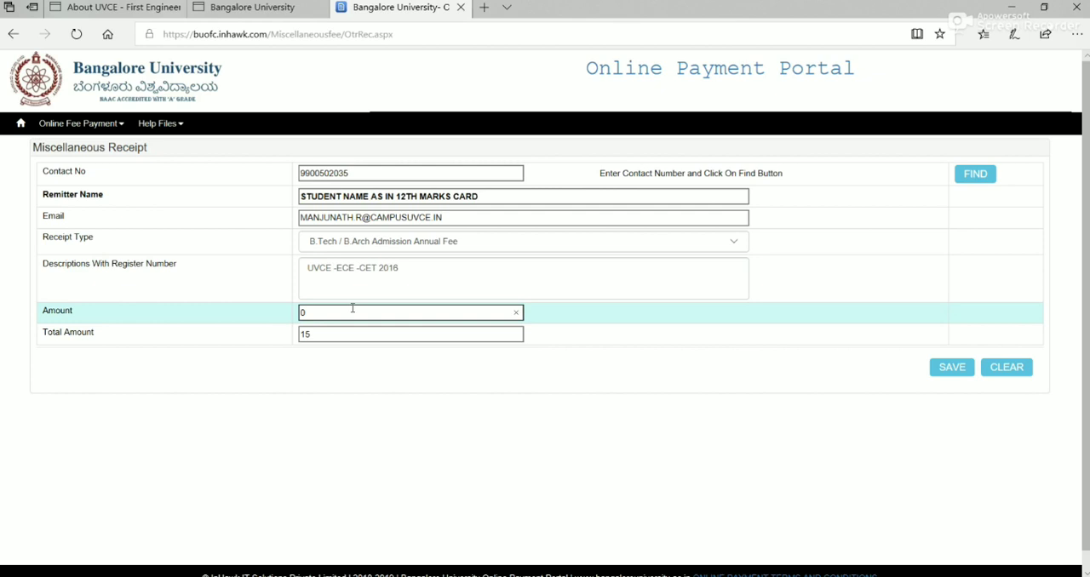
{"action": "type", "text": "12500"}
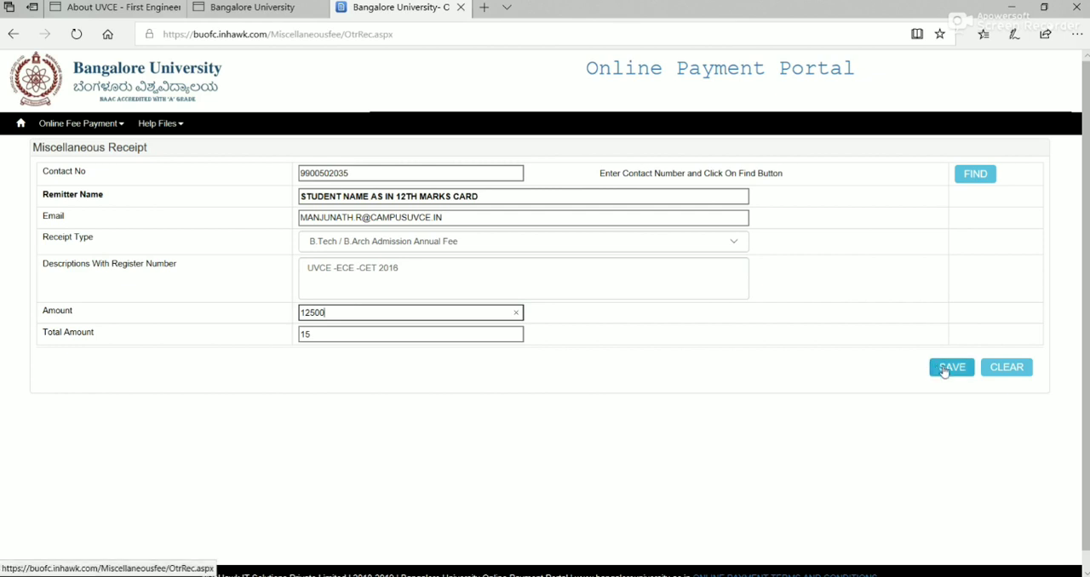
Save the challan and confirm, showing fee details totalling 12515.00.
{"action": "left_click", "coordinate": [951, 367]}
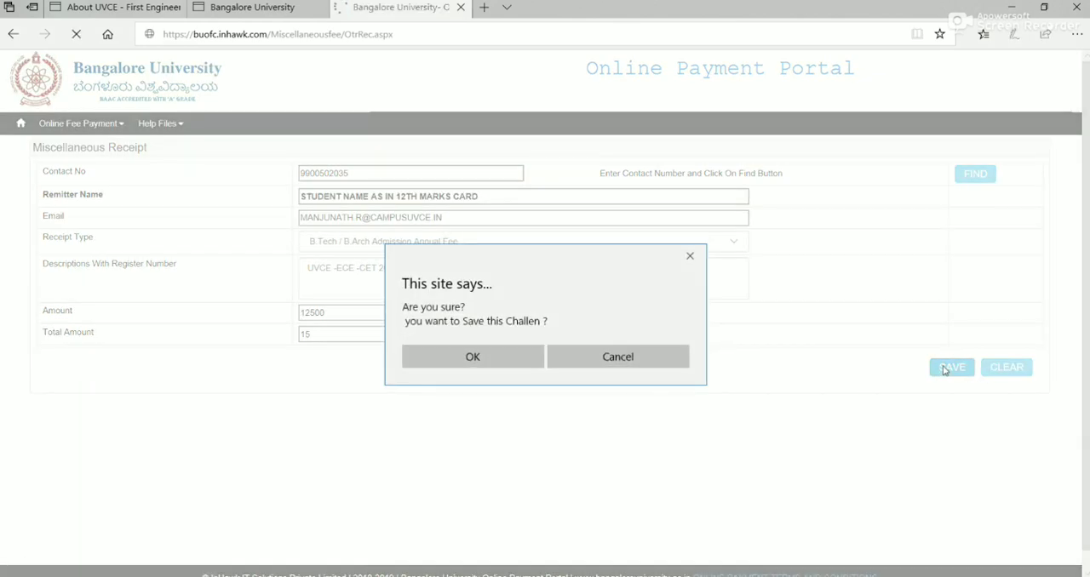
{"action": "left_click", "coordinate": [472, 357]}
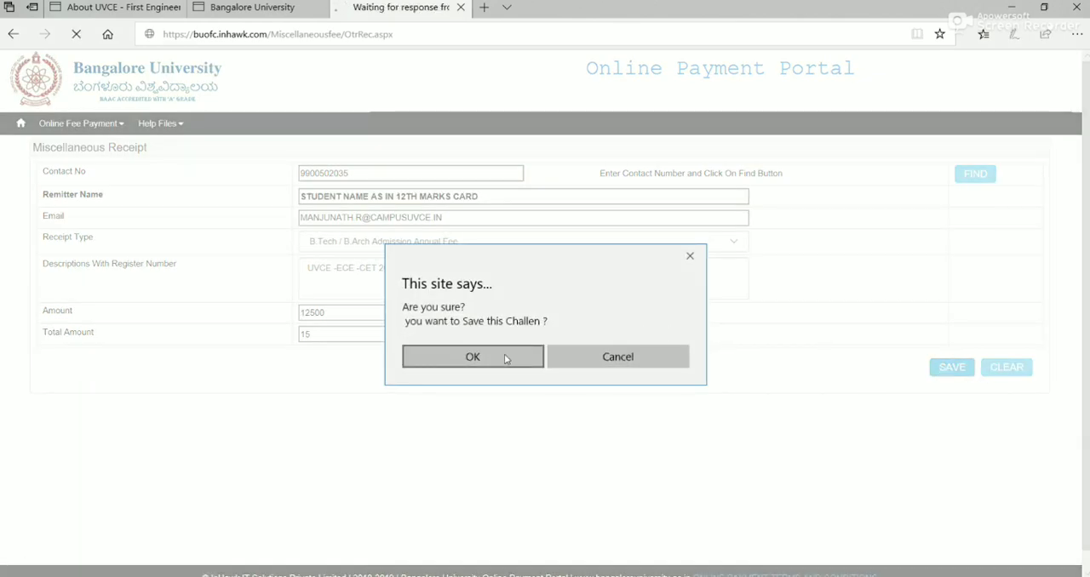
{"action": "left_click", "coordinate": [472, 357]}
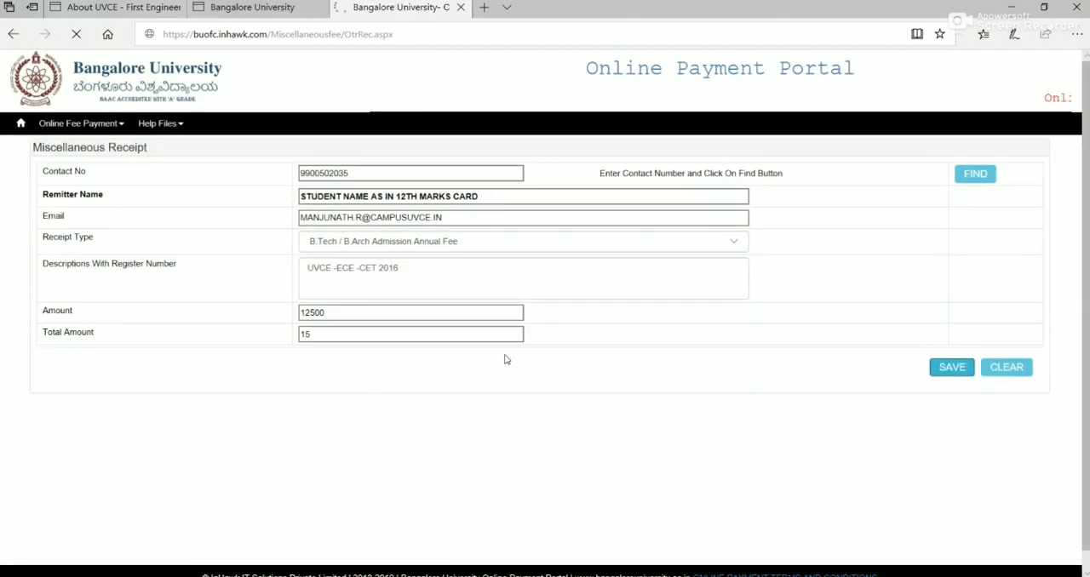
{"action": "left_click", "coordinate": [951, 367]}
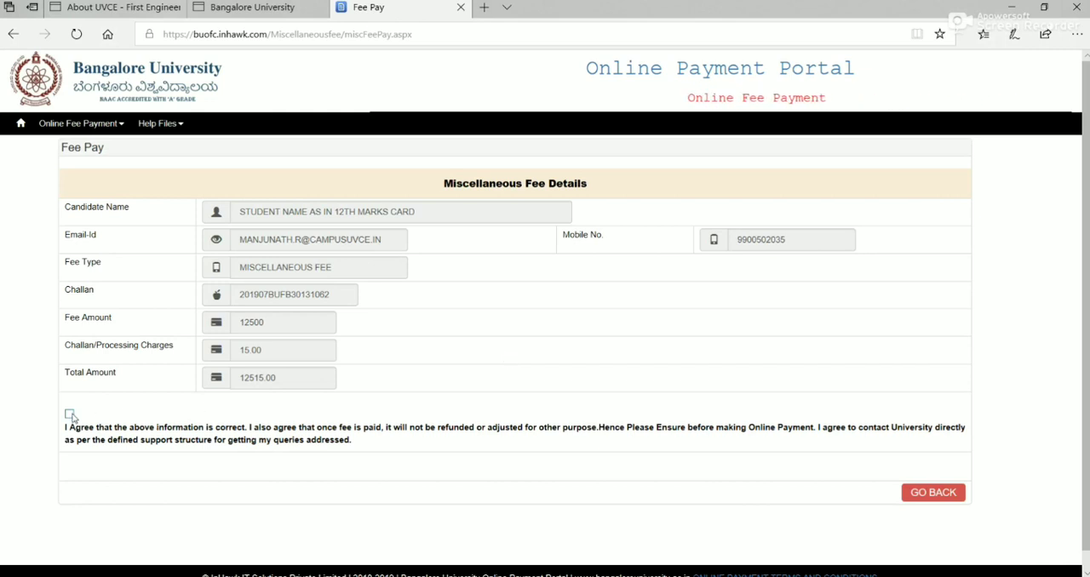
Tick 'I Agree' to the fee terms and submit the 12515.00 payment.
{"action": "left_click", "coordinate": [70, 414]}
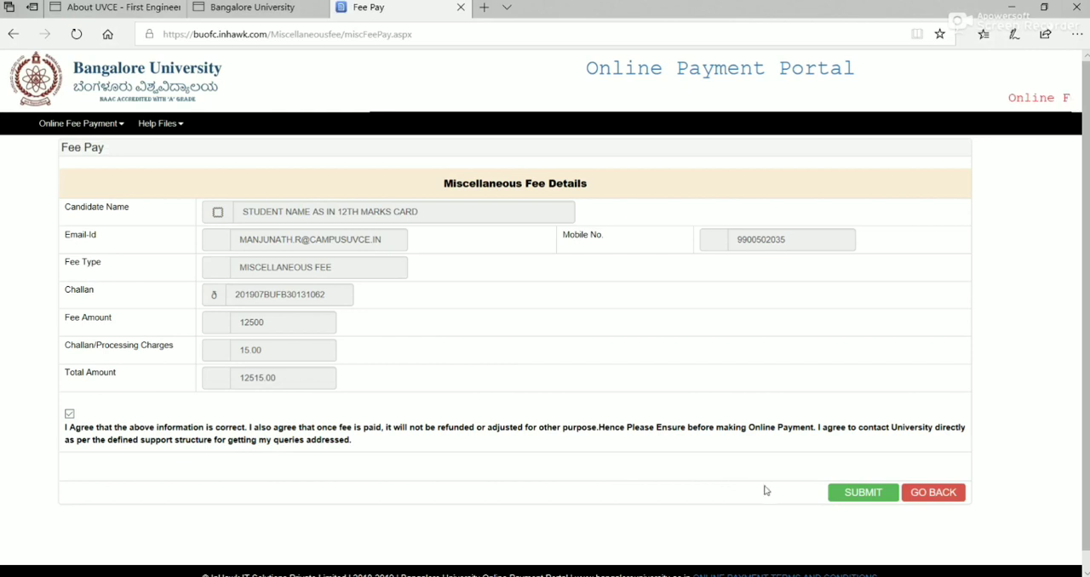
{"action": "left_click", "coordinate": [862, 492]}
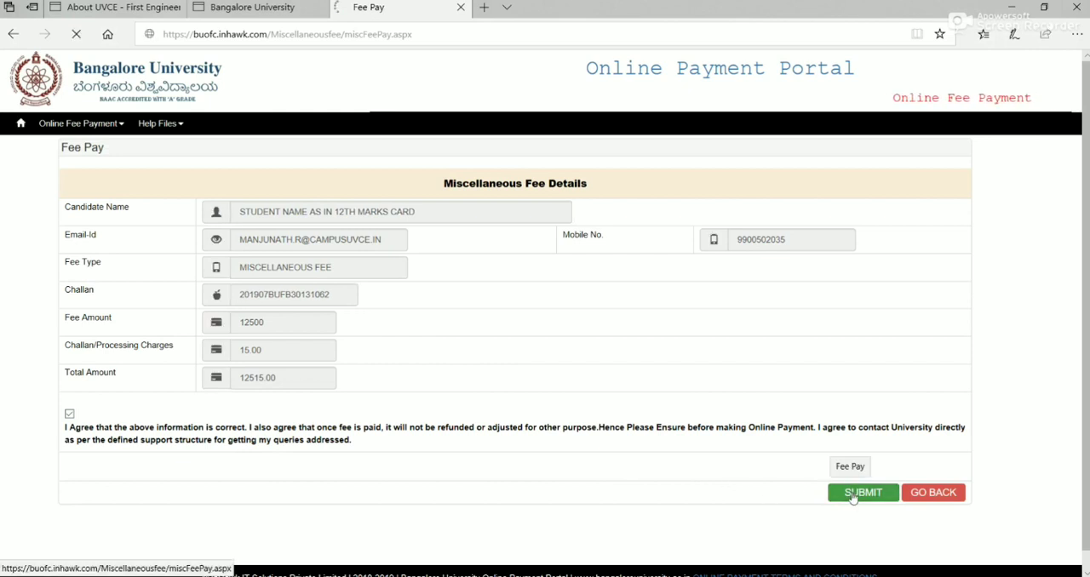
{"action": "left_click", "coordinate": [862, 493]}
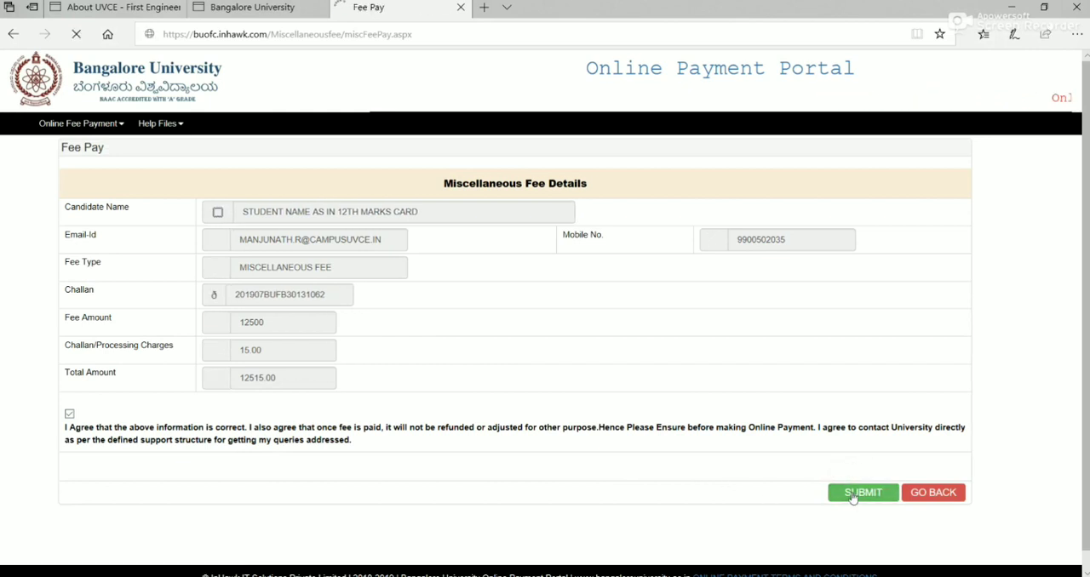
Choose the Debit Card option on the BillDesk page for the ₹12515.00 fee.
{"action": "left_click", "coordinate": [862, 492]}
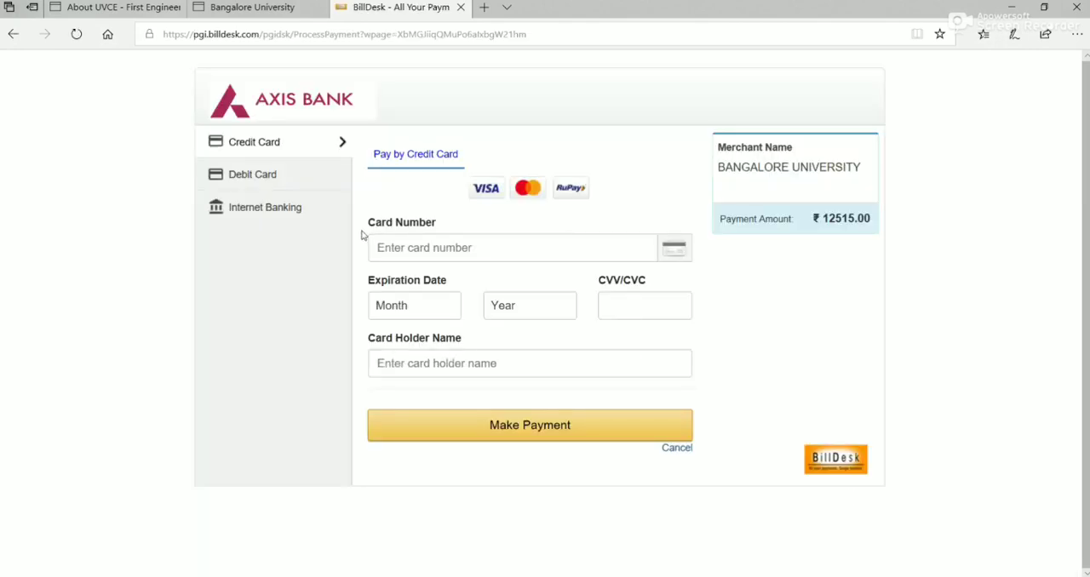
{"action": "left_click", "coordinate": [252, 173]}
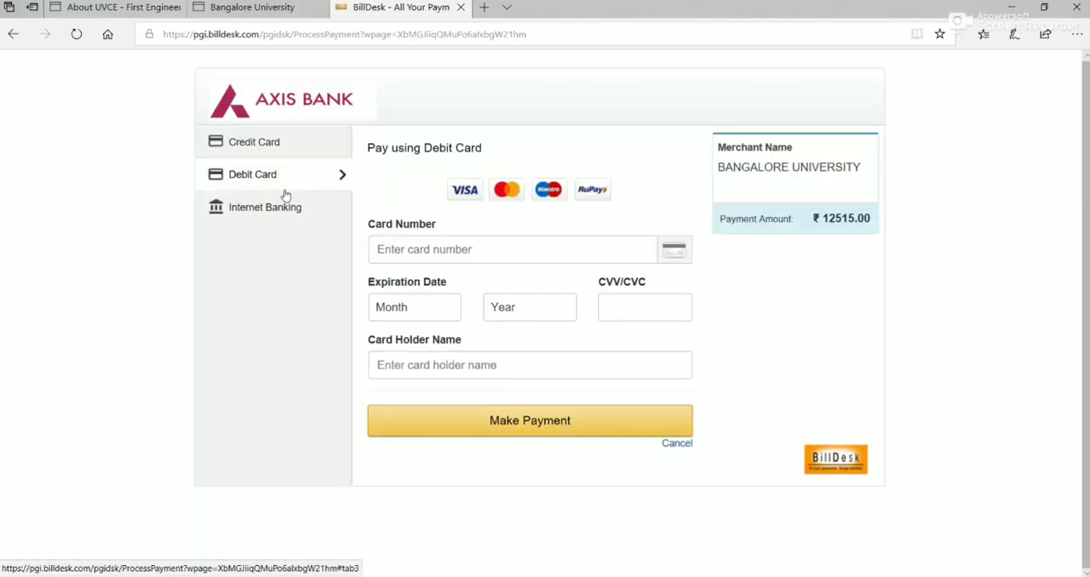
{"action": "left_click", "coordinate": [529, 421]}
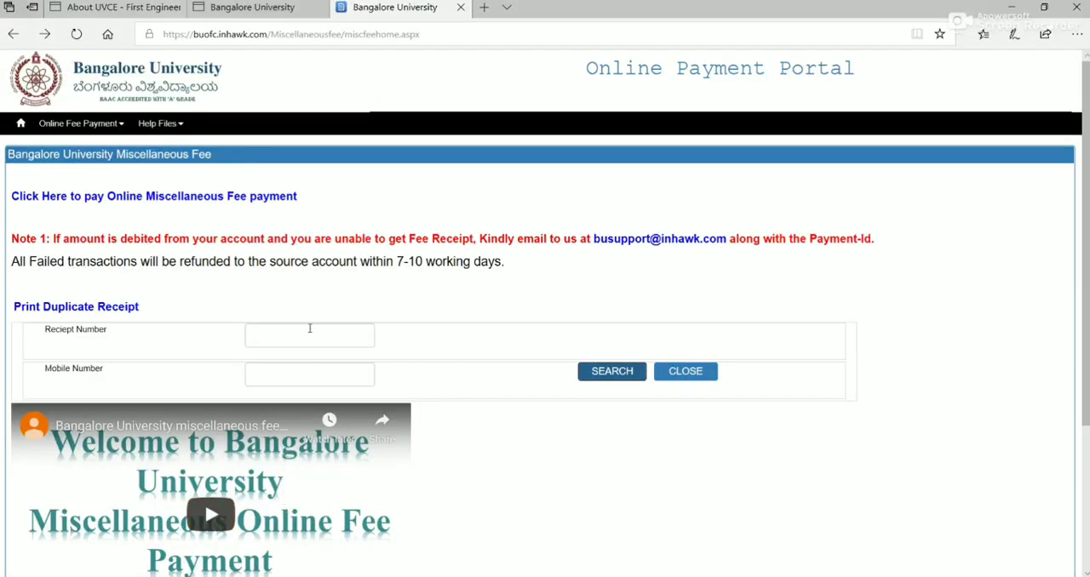
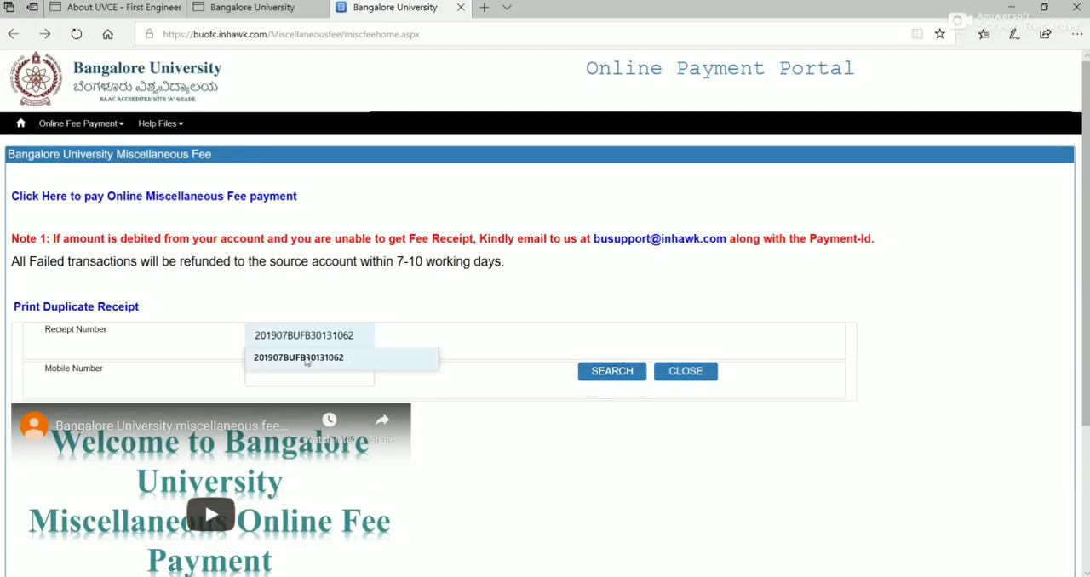
{"action": "left_click", "coordinate": [299, 357]}
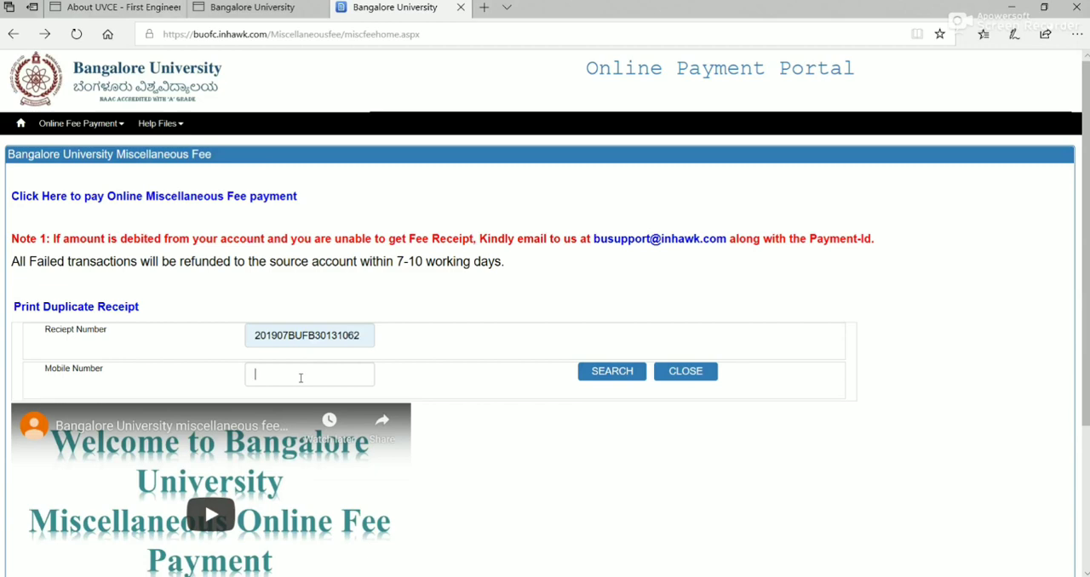
{"action": "type", "text": "99005"}
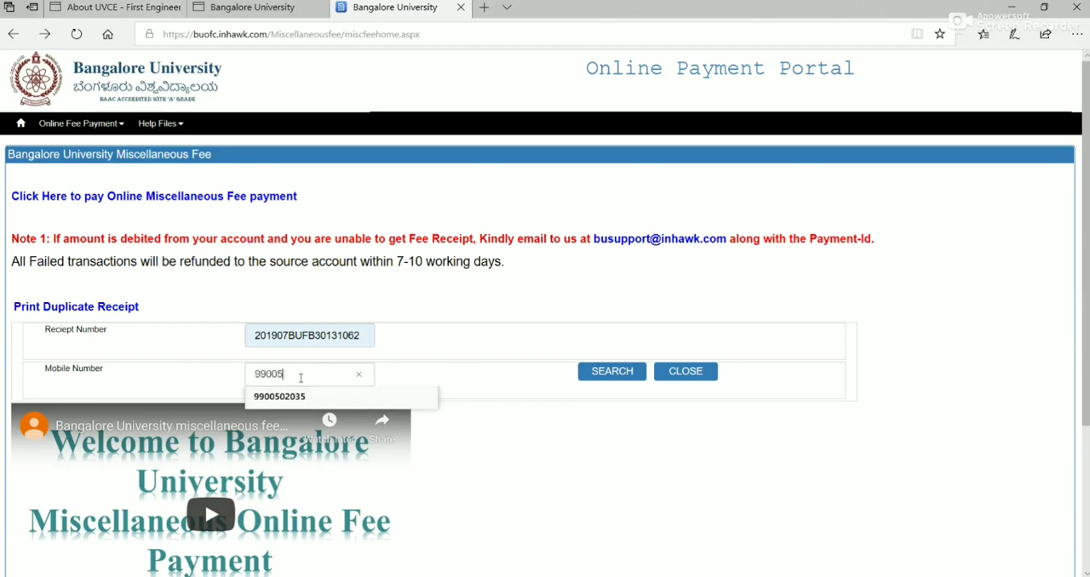
{"action": "left_click", "coordinate": [279, 396]}
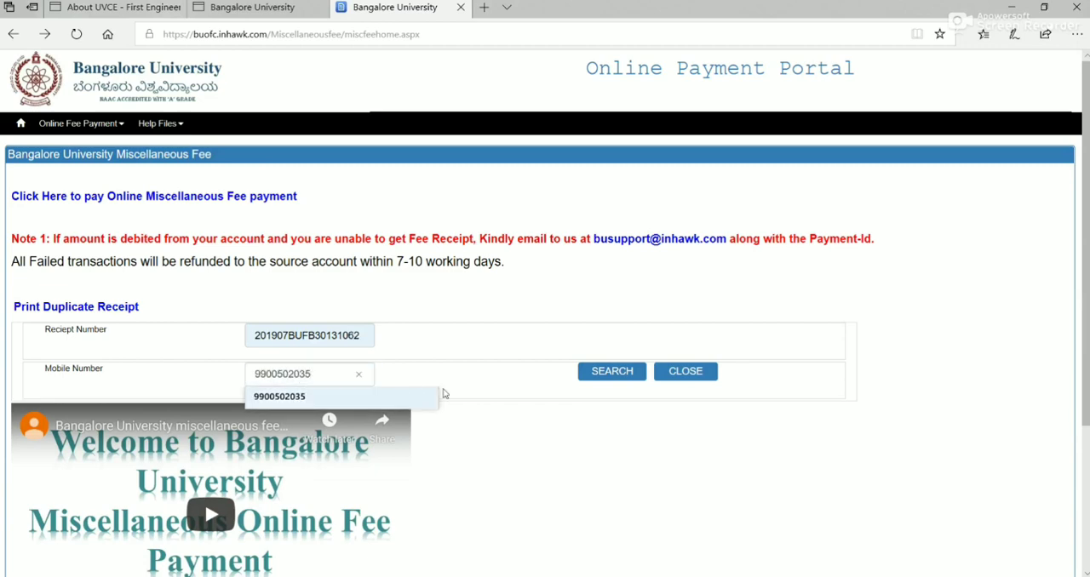
{"action": "left_click", "coordinate": [612, 371]}
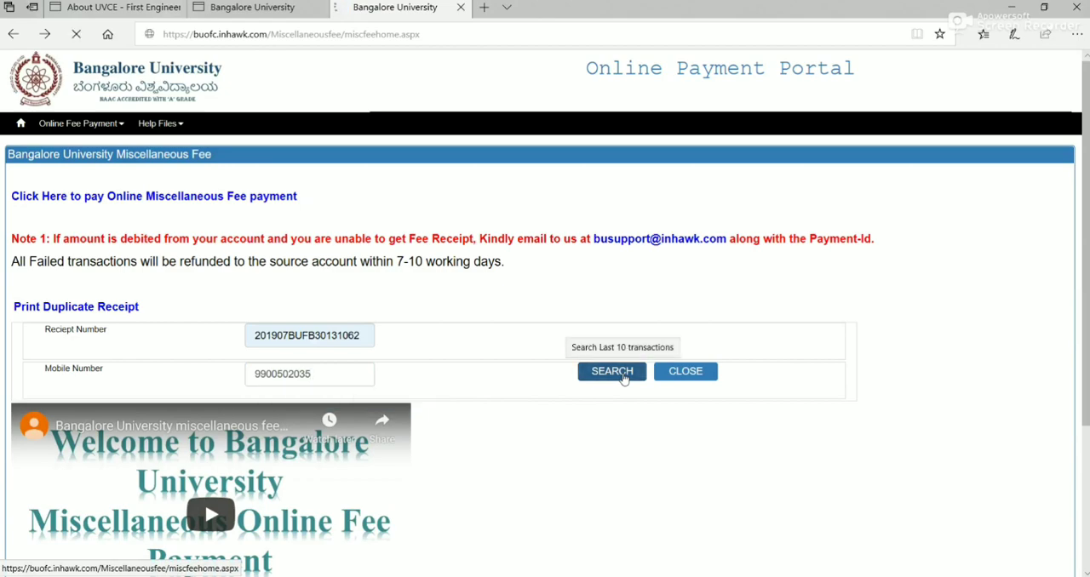